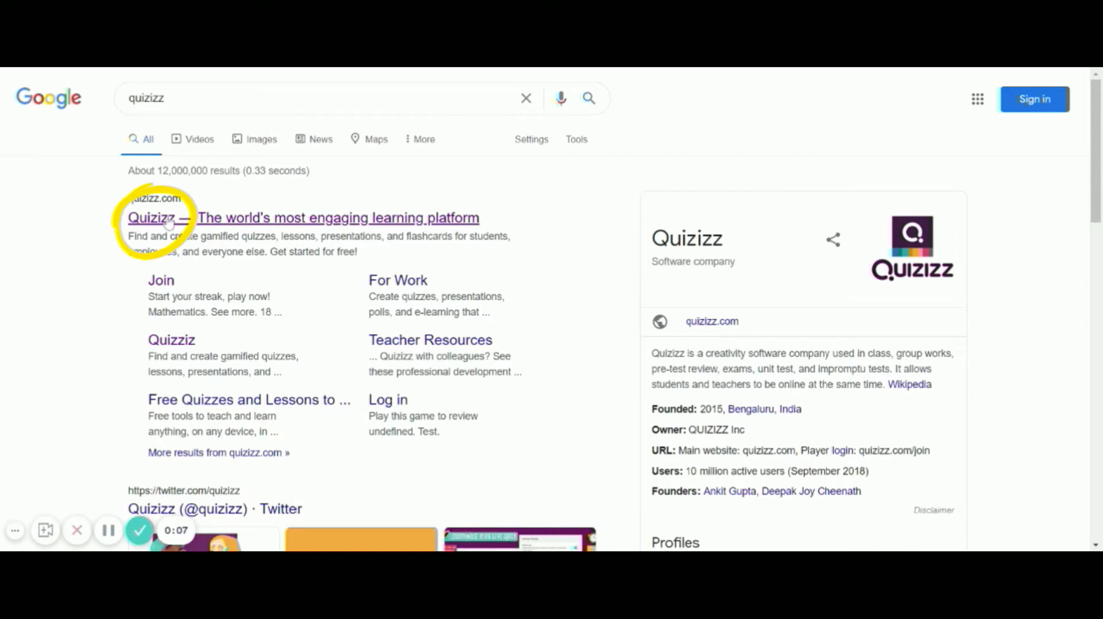
Go from the quizizz.com search result to the Quizizz sign-up page
{"action": "left_click", "coordinate": [163, 218]}
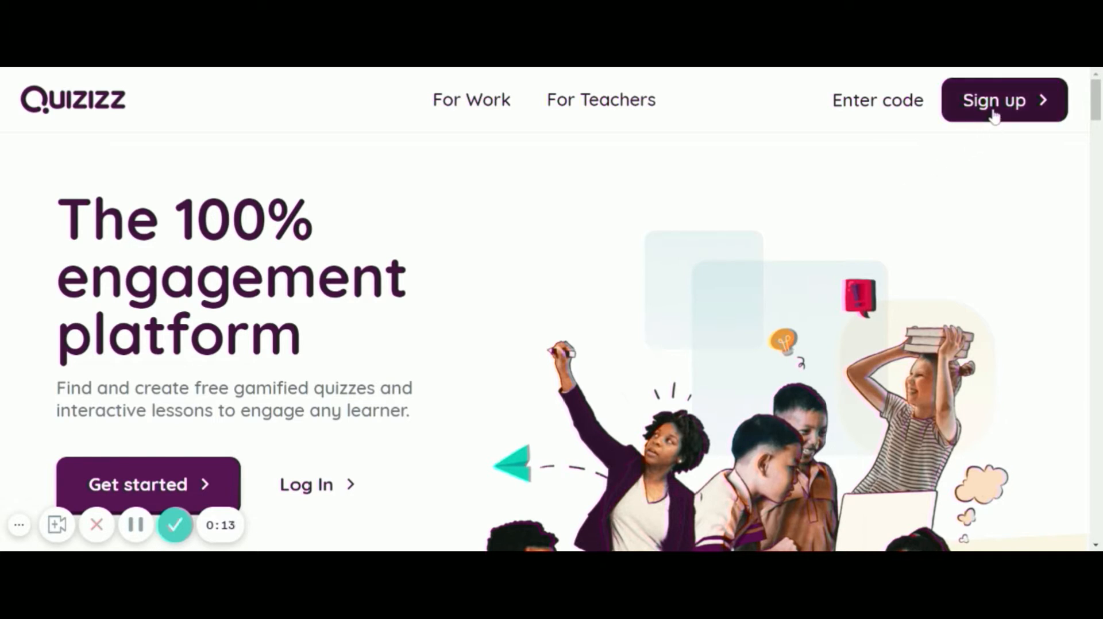
{"action": "left_click", "coordinate": [994, 101]}
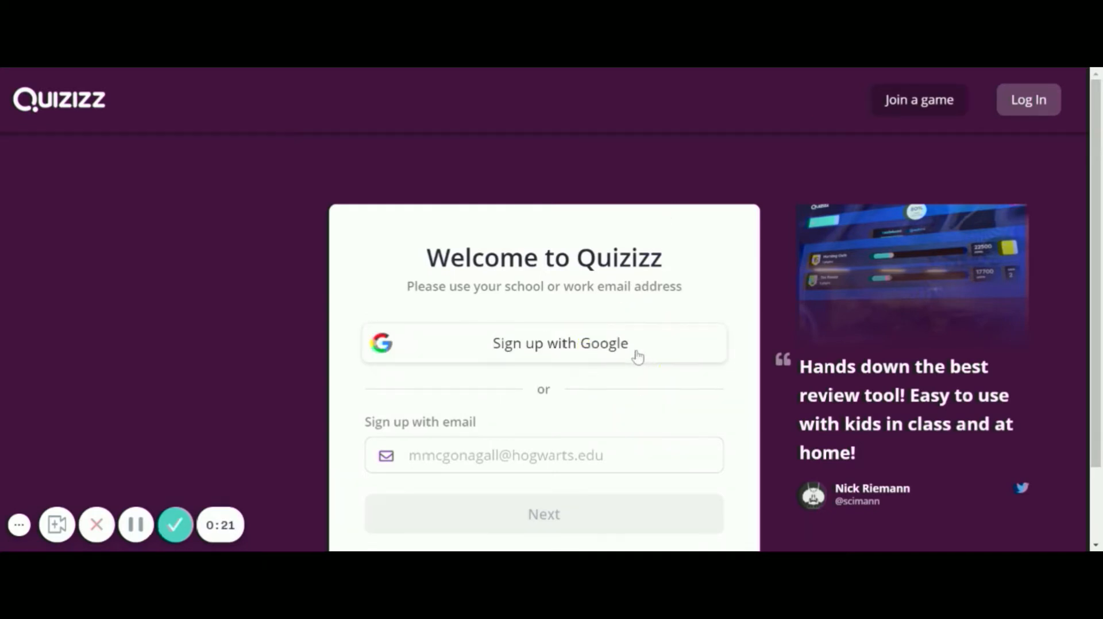
Sign up for Quizizz with Google, choosing the account and entering its password
{"action": "left_click", "coordinate": [560, 343]}
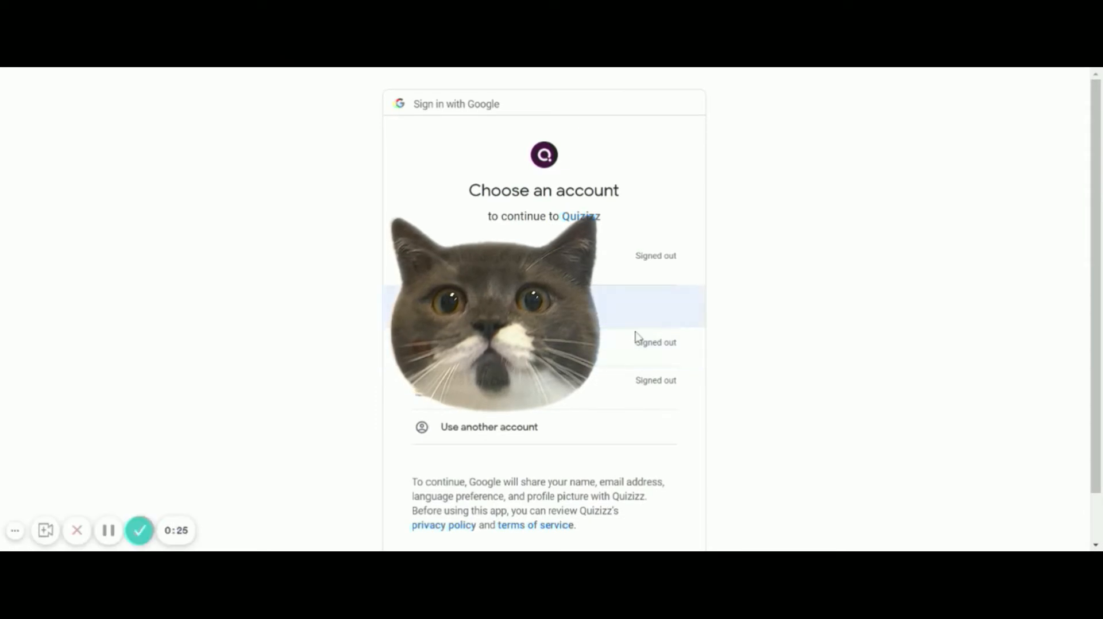
{"action": "left_click", "coordinate": [542, 297]}
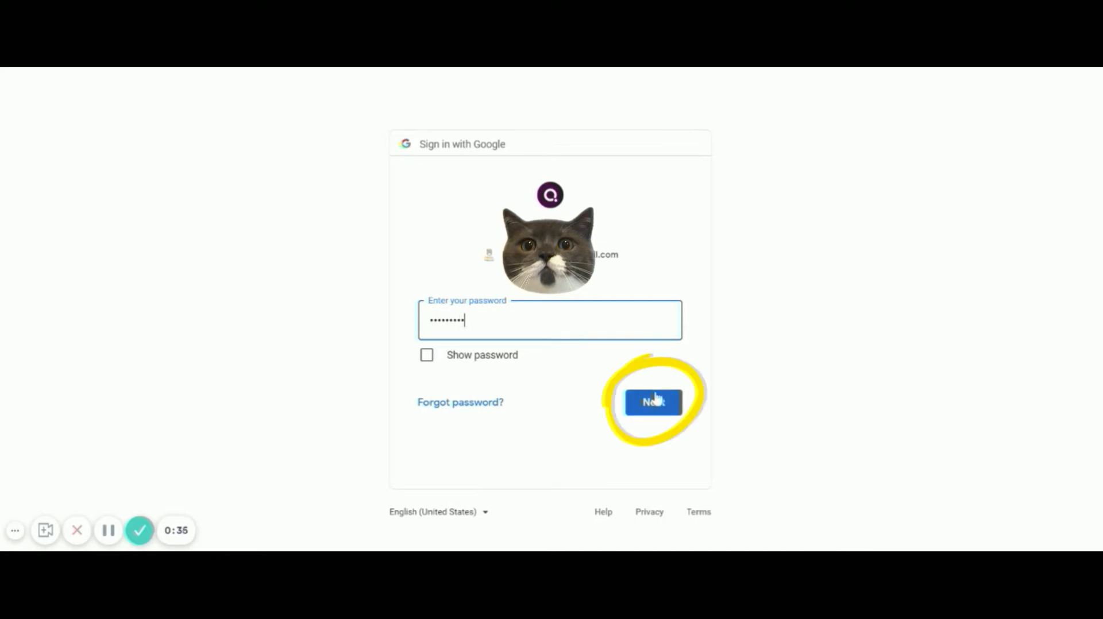
{"action": "left_click", "coordinate": [653, 403]}
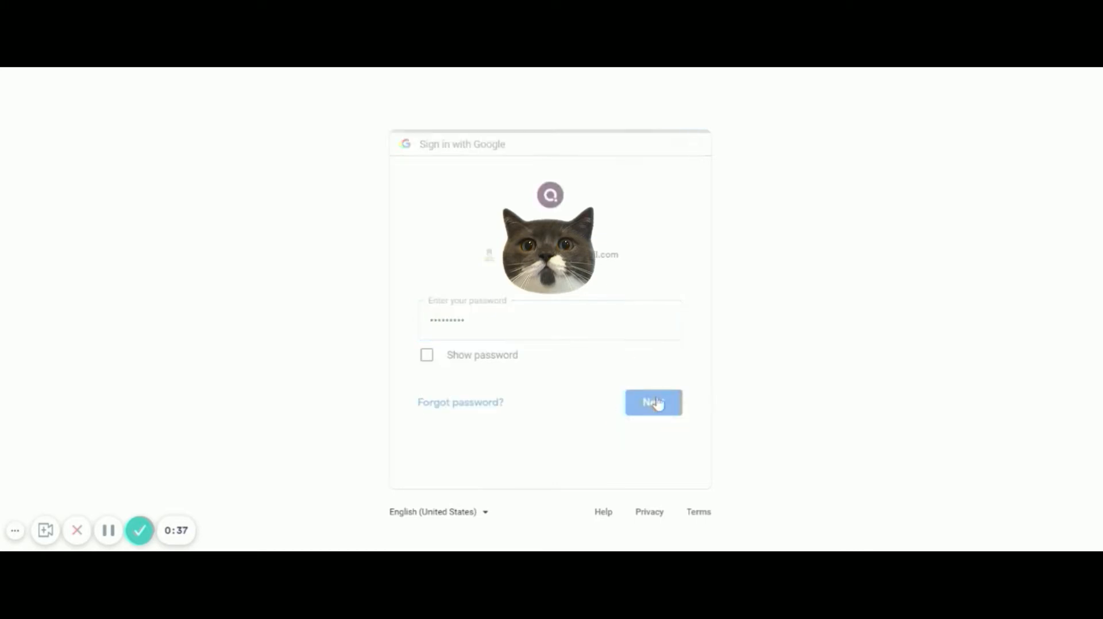
{"action": "left_click", "coordinate": [654, 402]}
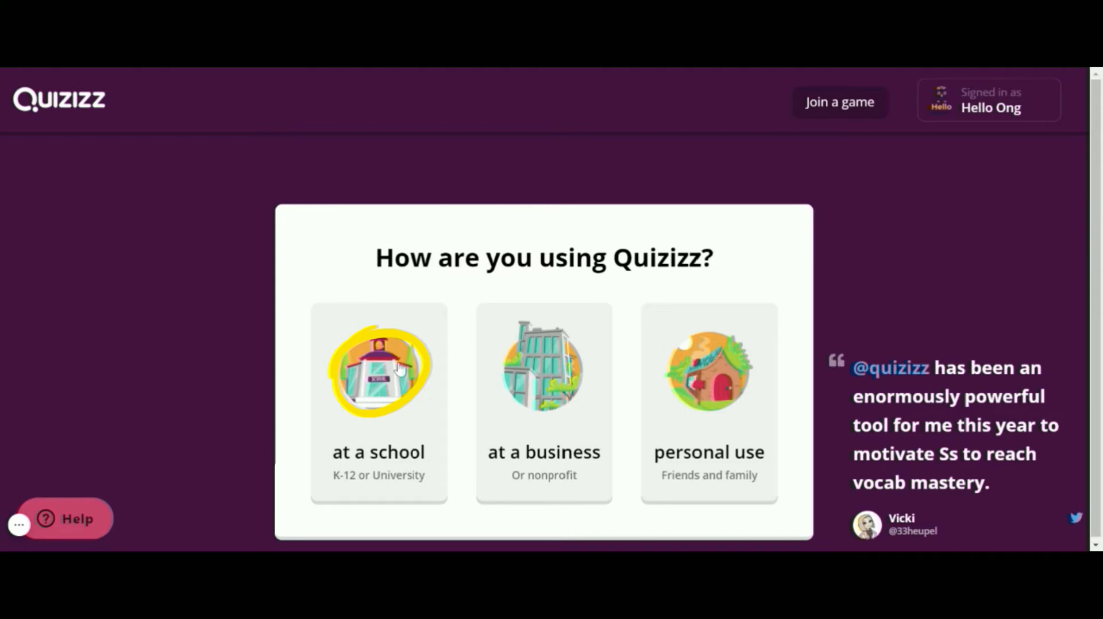
Answer the setup questions: using Quizizz at a school, as a Teacher
{"action": "left_click", "coordinate": [379, 375]}
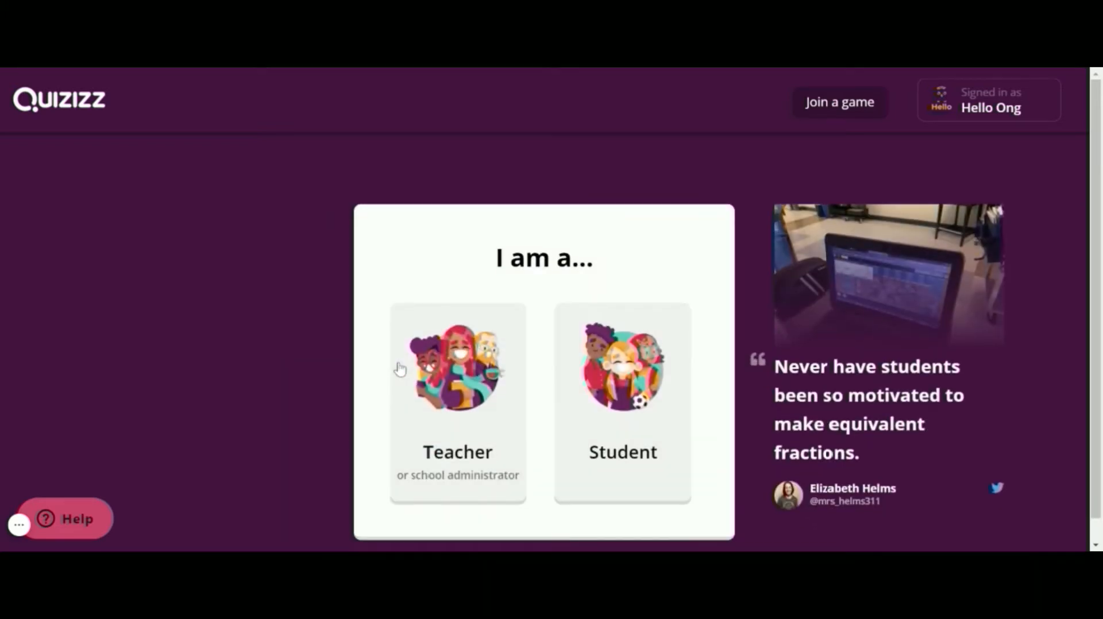
{"action": "mouse_move", "coordinate": [471, 384]}
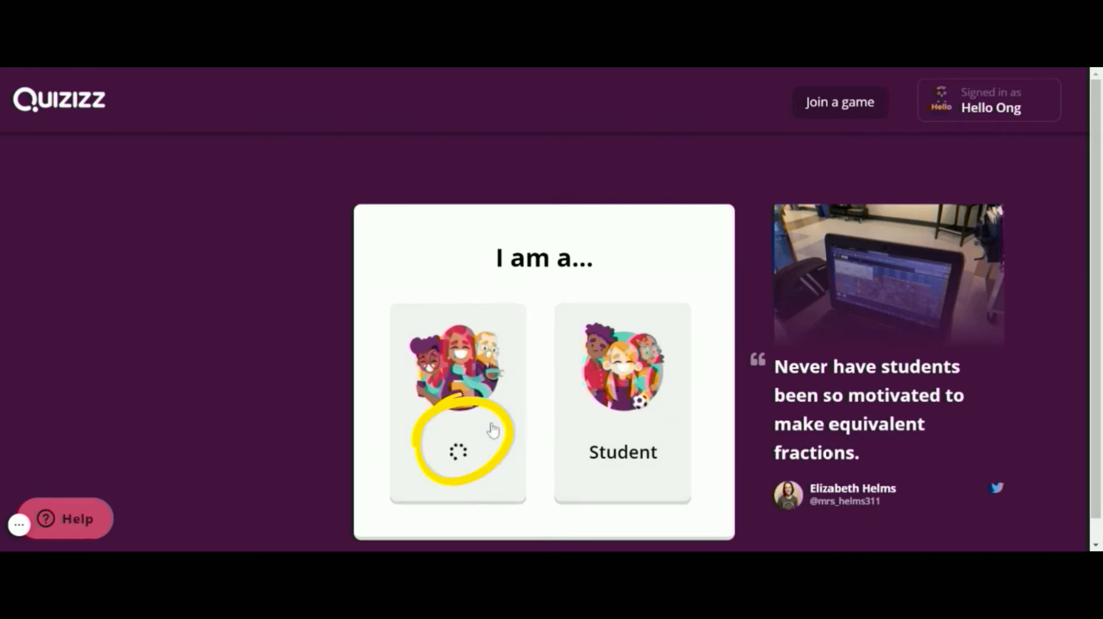
{"action": "left_click", "coordinate": [462, 386]}
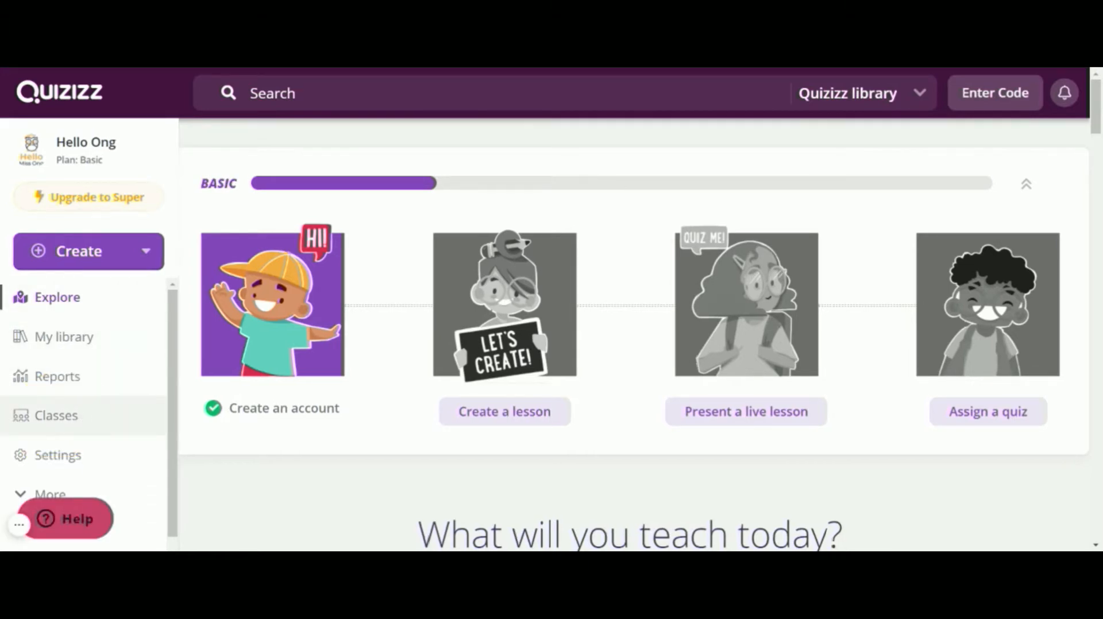
Open Classes and start importing Google Classroom classes
{"action": "left_click", "coordinate": [57, 415]}
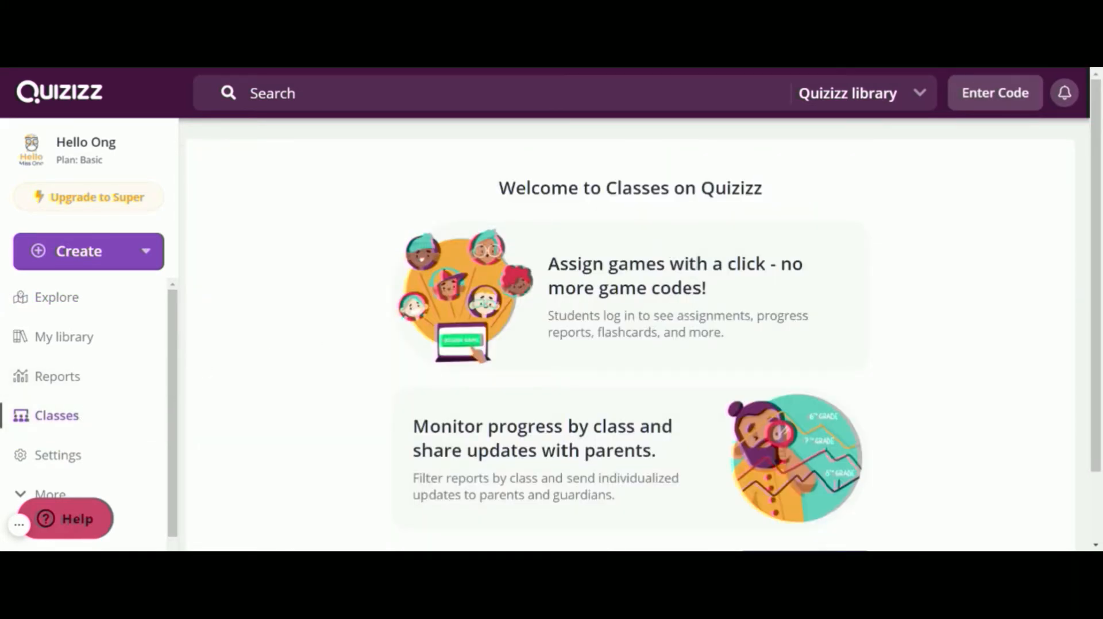
{"action": "scroll", "scroll_direction": "down", "scroll_amount": 3}
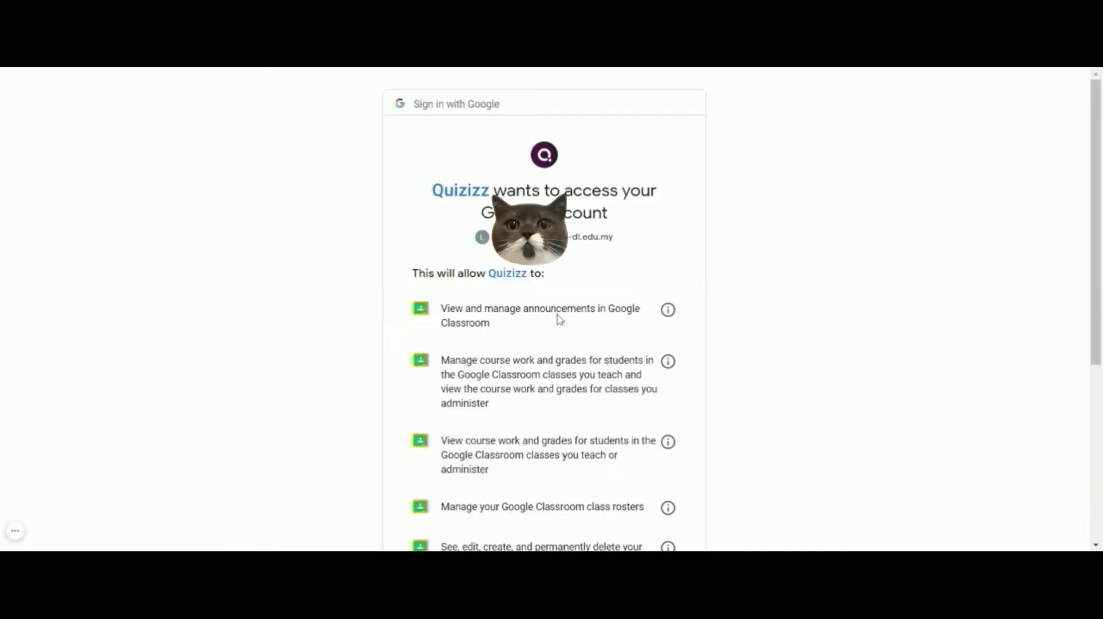
Allow Quizizz access to the Google Classroom account
{"action": "scroll", "scroll_direction": "down", "scroll_amount": 3}
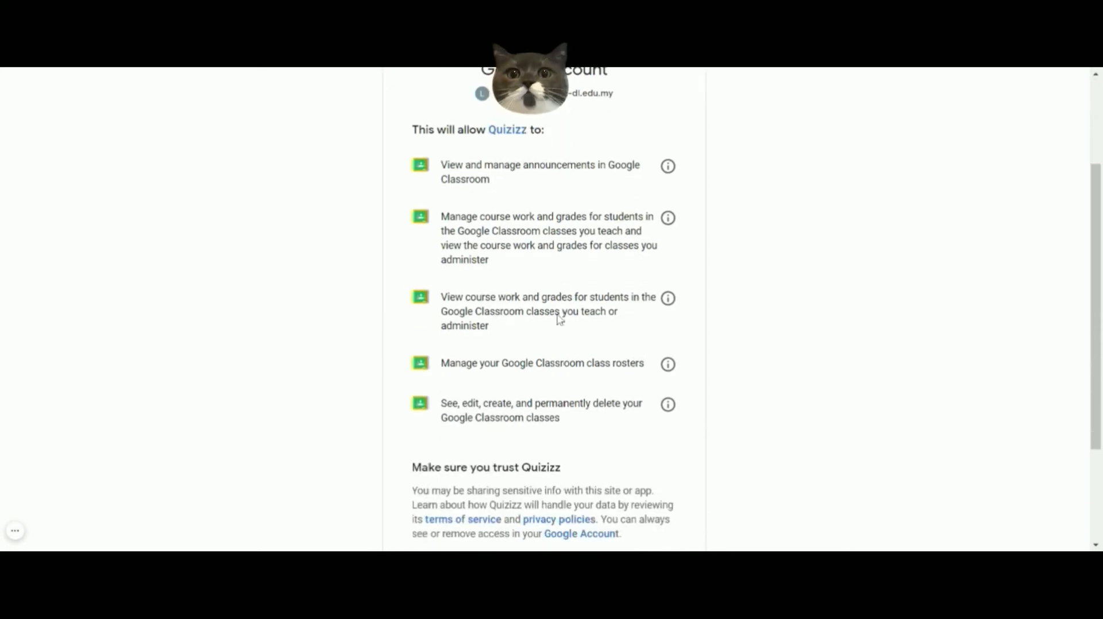
{"action": "scroll", "scroll_direction": "down", "scroll_amount": 3}
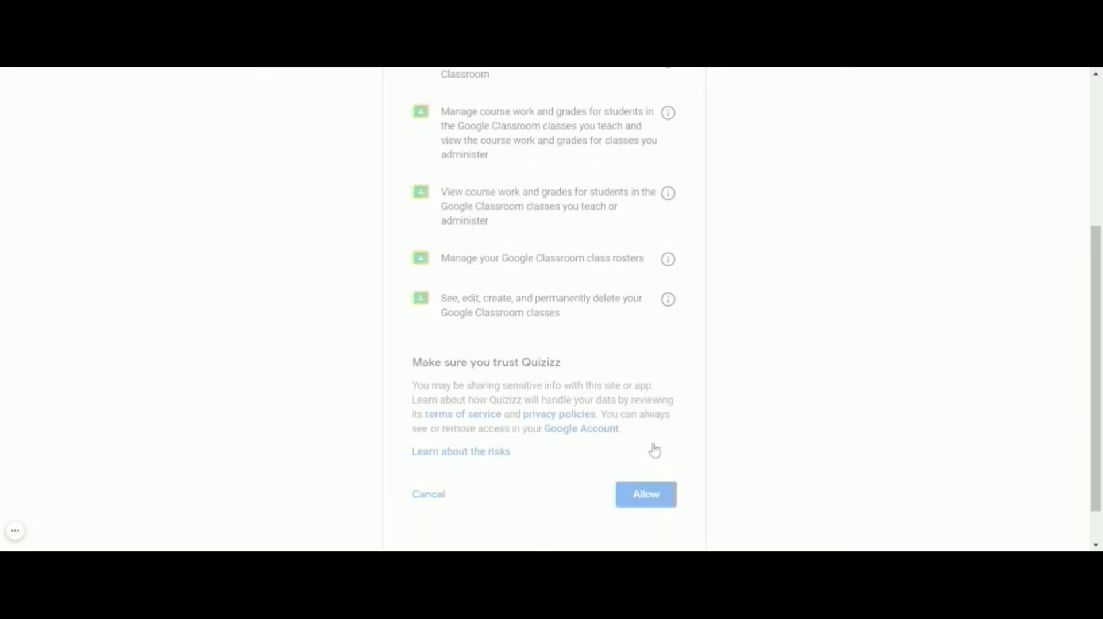
{"action": "left_click", "coordinate": [646, 495]}
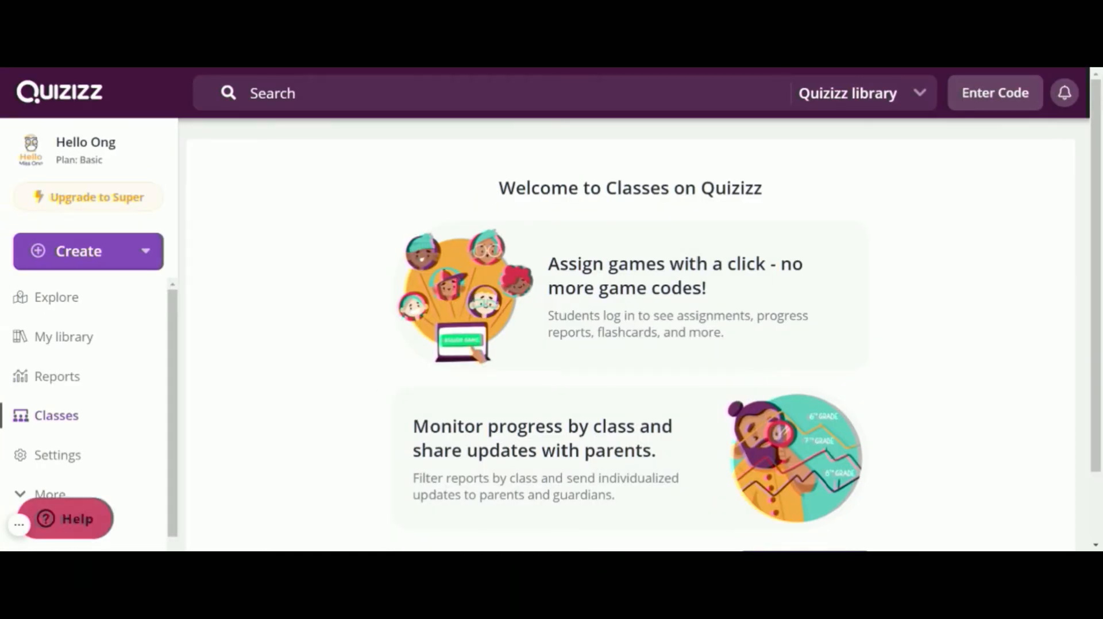
Import only the 4M/2021 Google Classroom class, deselecting all other classes
{"action": "scroll", "scroll_direction": "down", "scroll_amount": 3}
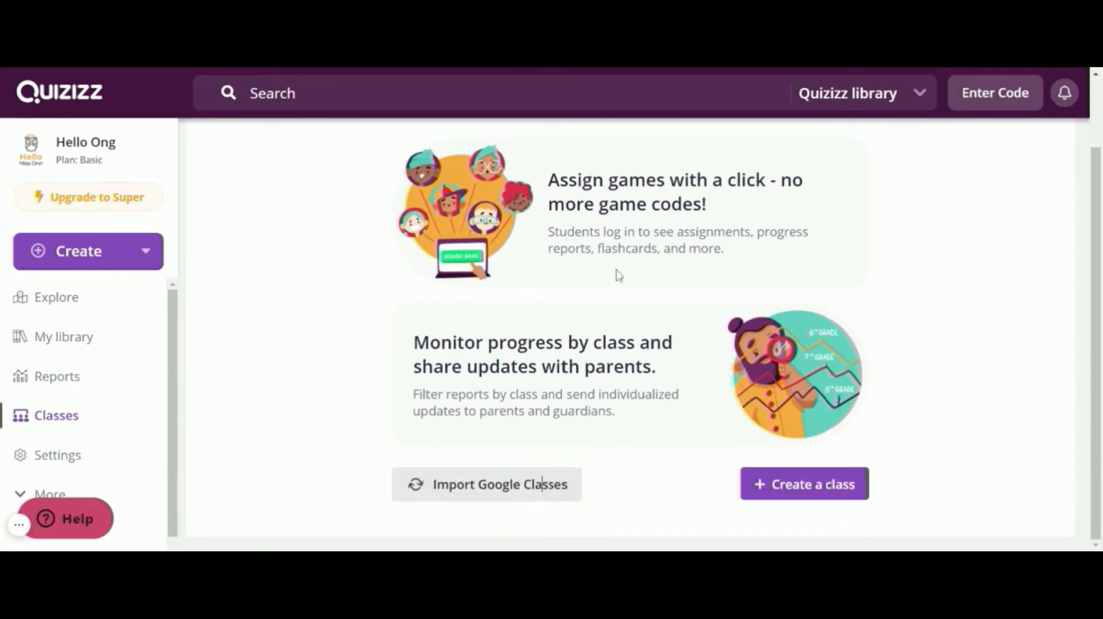
{"action": "left_click", "coordinate": [487, 485]}
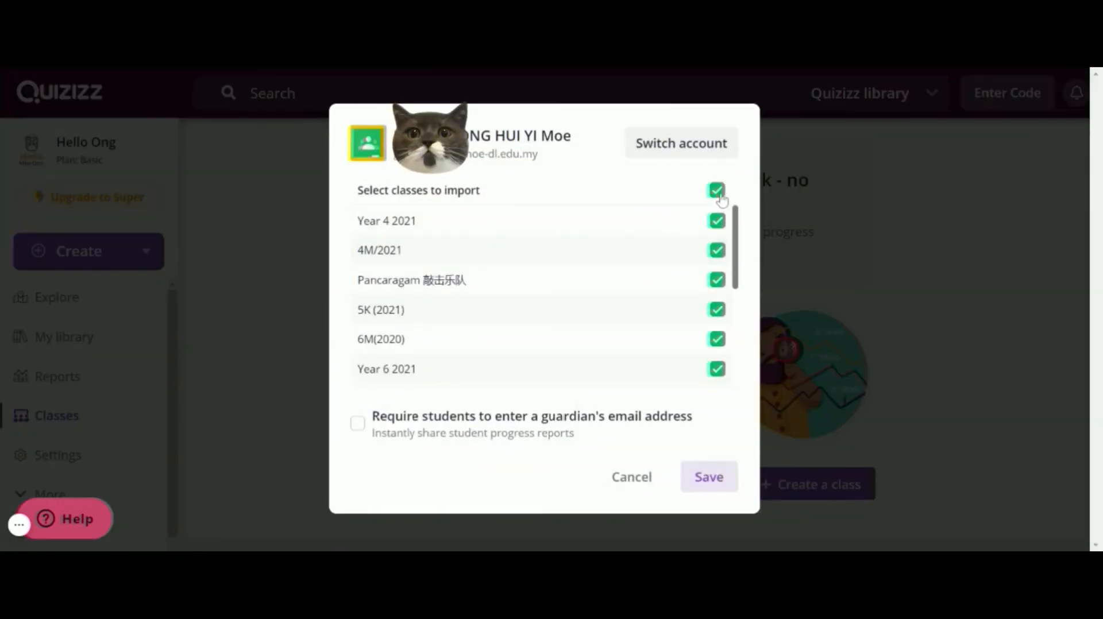
{"action": "left_click", "coordinate": [717, 189]}
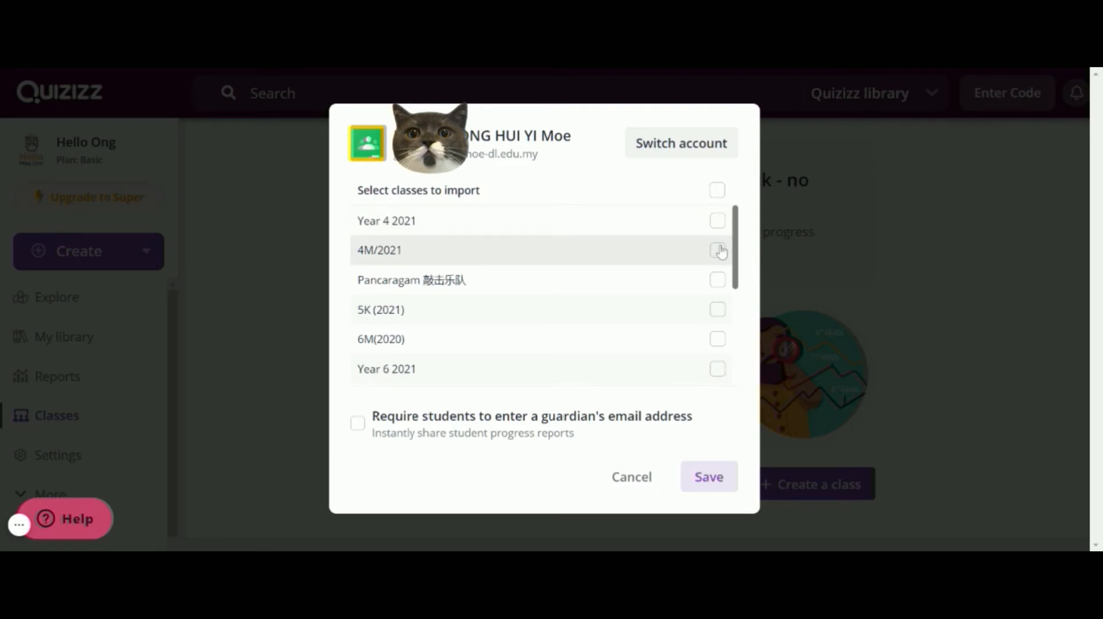
{"action": "left_click", "coordinate": [717, 250]}
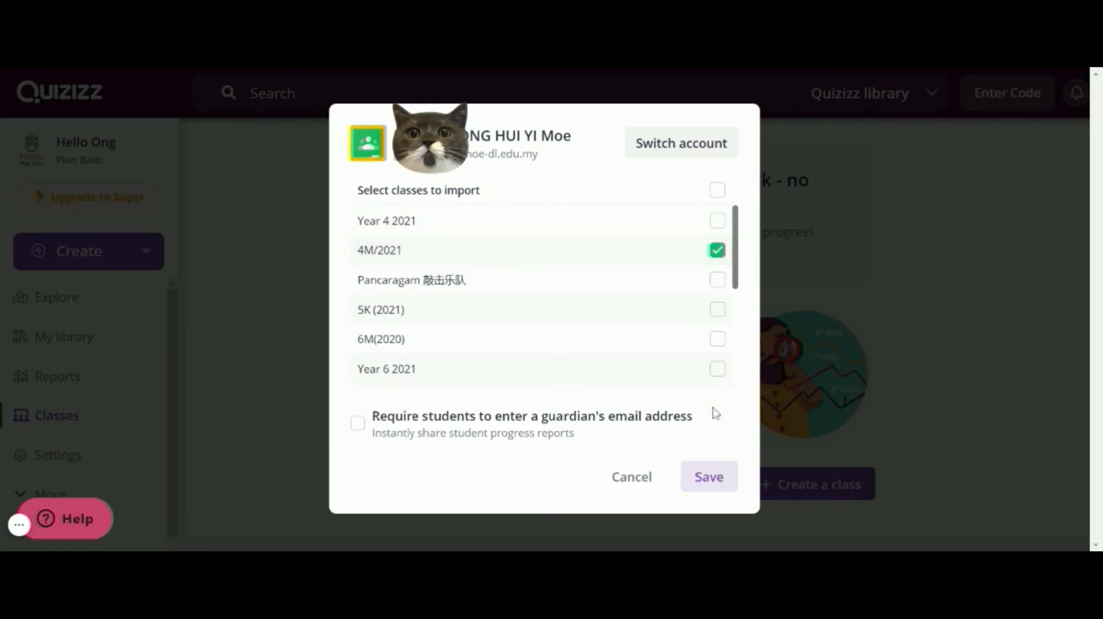
{"action": "left_click", "coordinate": [709, 477]}
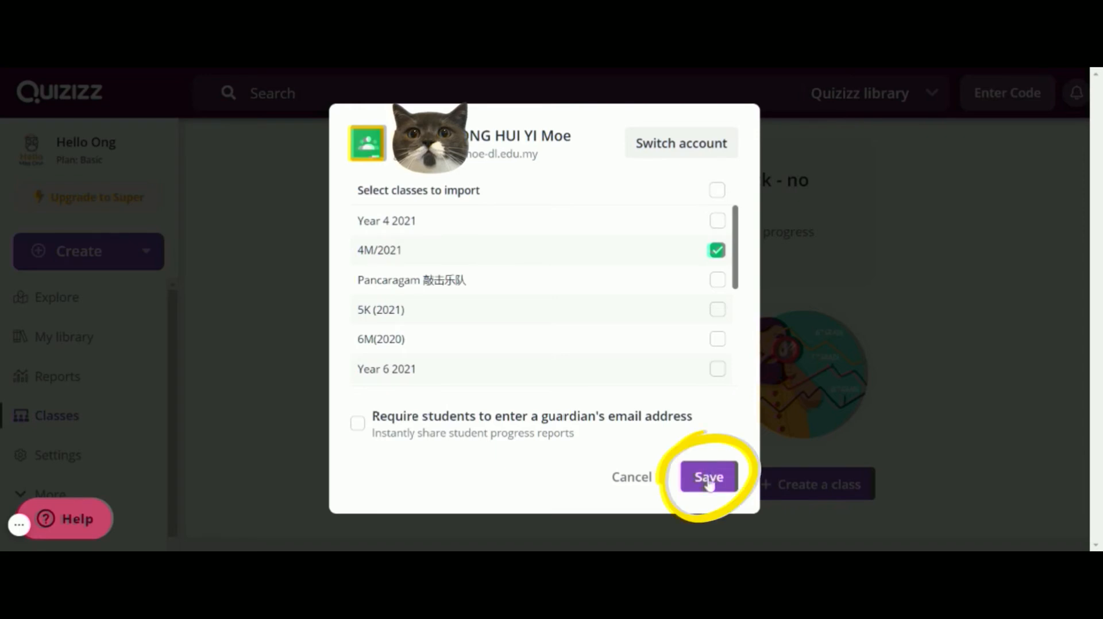
{"action": "left_click", "coordinate": [708, 477]}
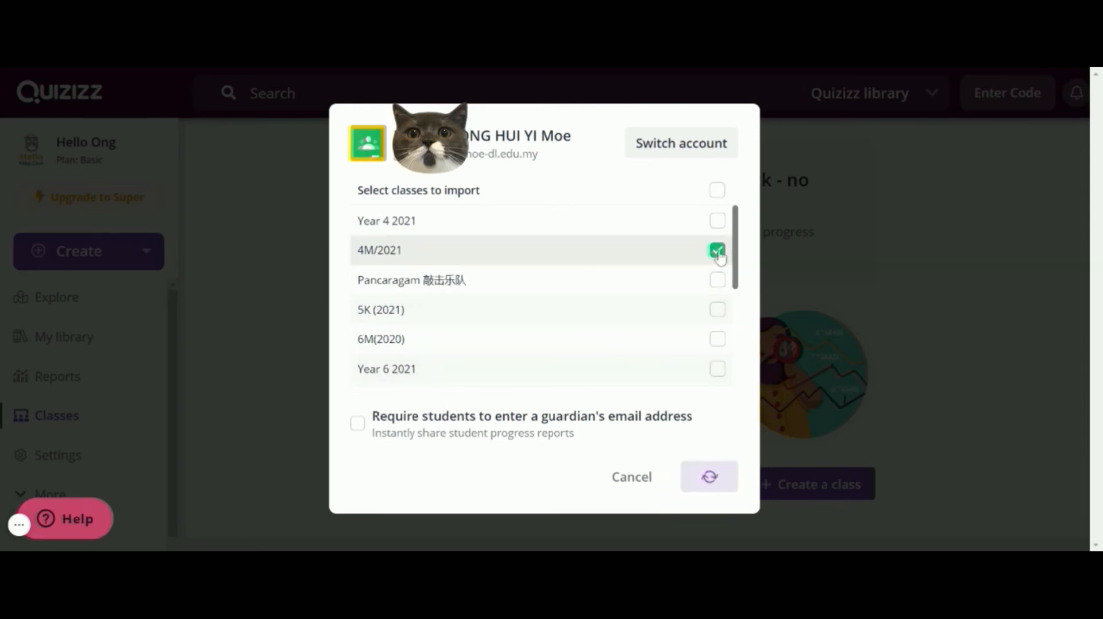
{"action": "left_click", "coordinate": [709, 477]}
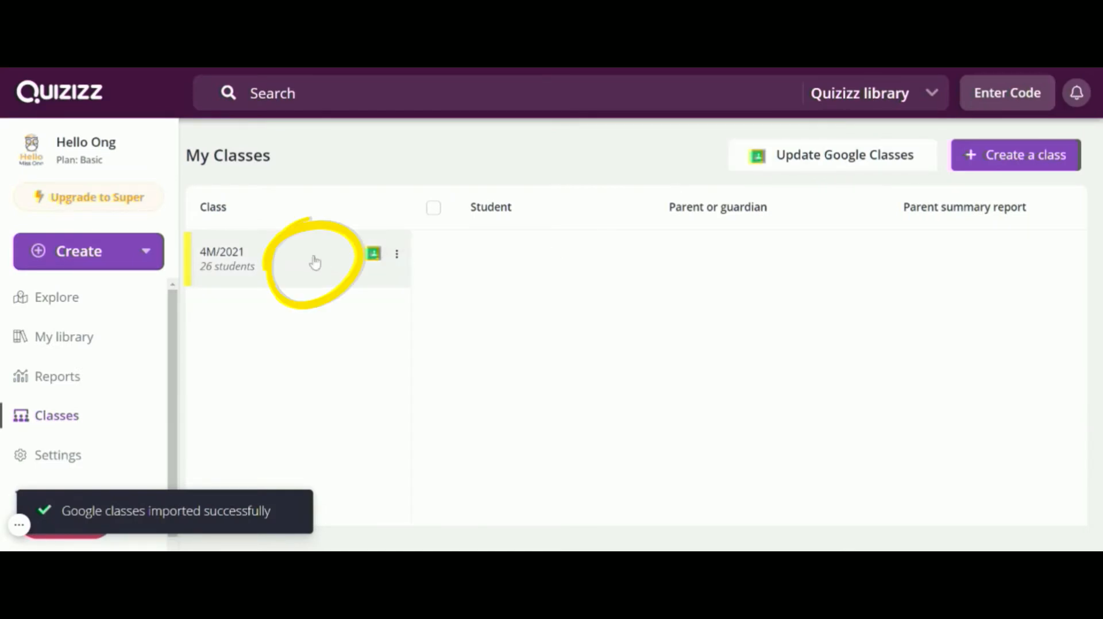
Open the 4M/2021 class to view its student roster
{"action": "left_click", "coordinate": [315, 262]}
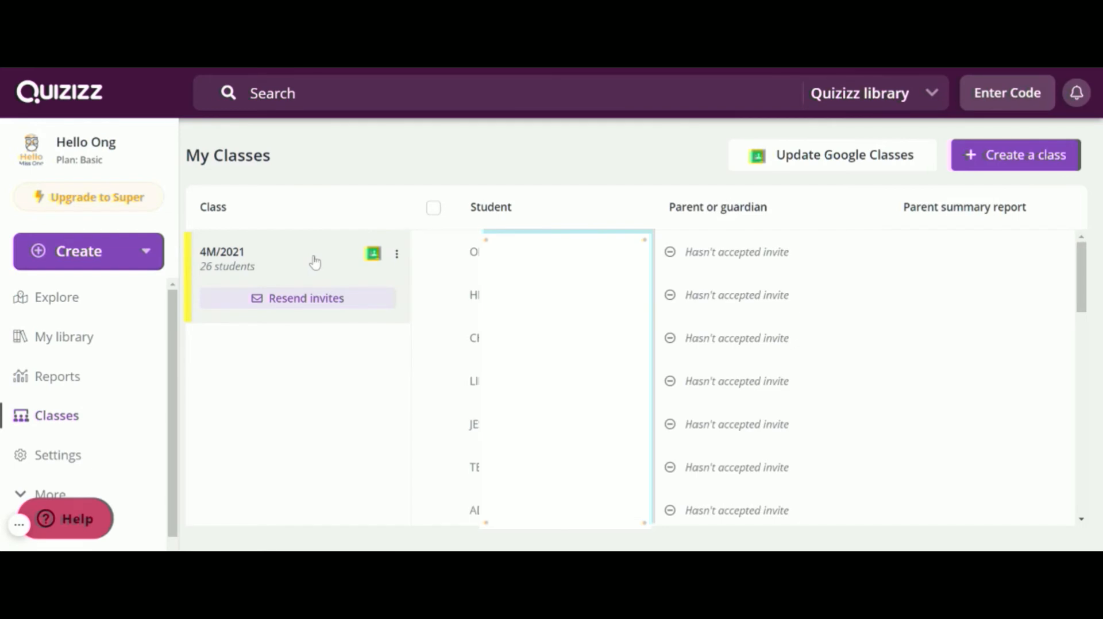
{"action": "left_click", "coordinate": [222, 252]}
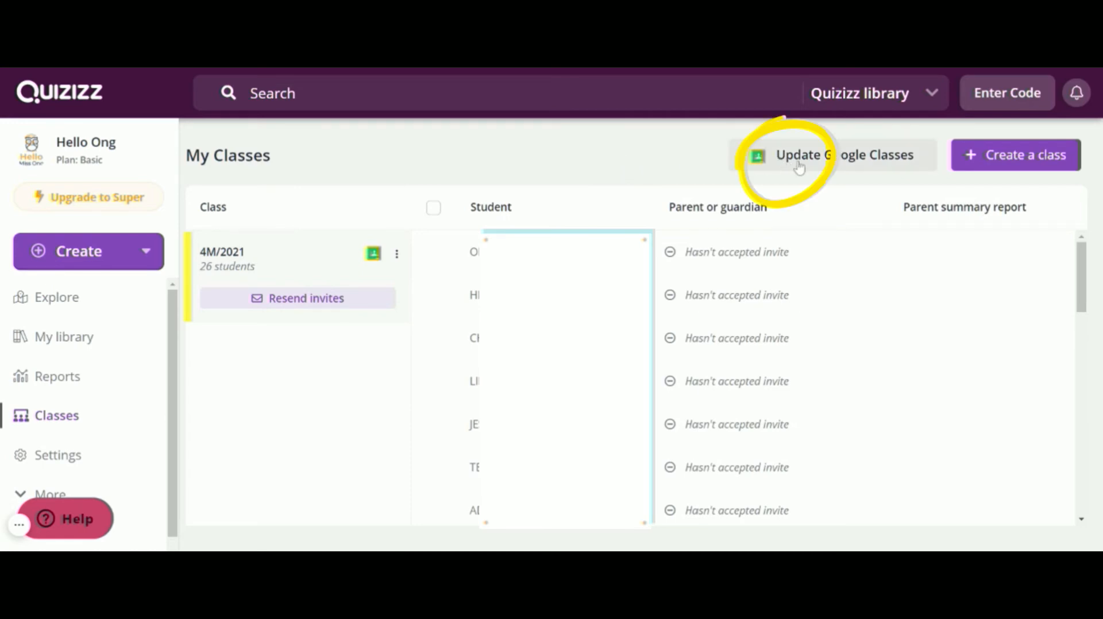
Update Google Classes, tick 5K (2021), and save the import
{"action": "left_click", "coordinate": [799, 161]}
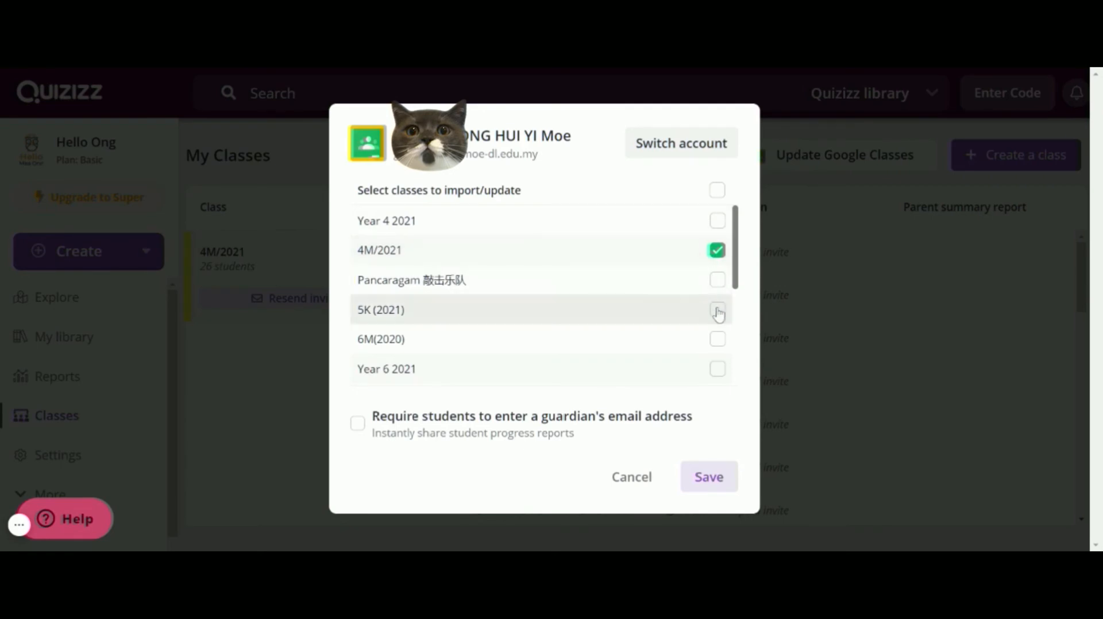
{"action": "left_click", "coordinate": [716, 310]}
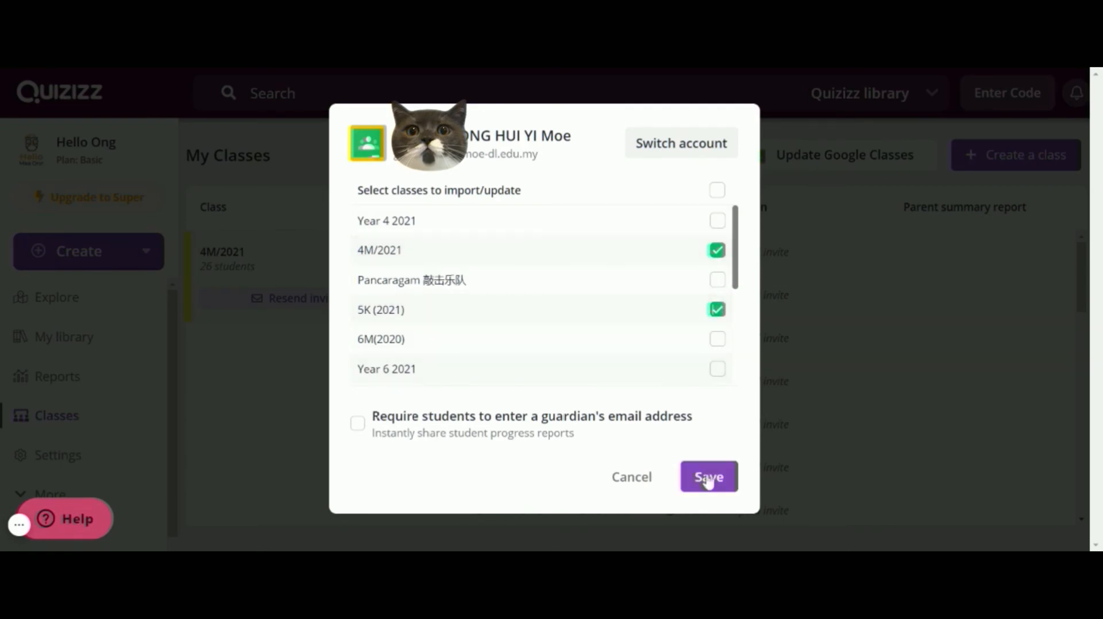
{"action": "left_click", "coordinate": [708, 477]}
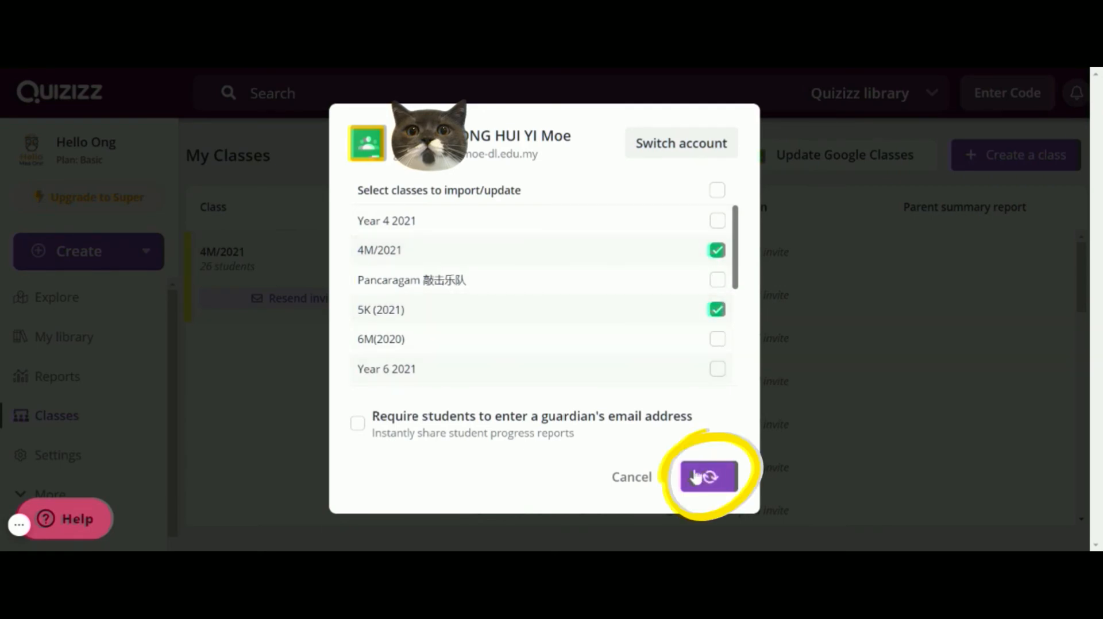
{"action": "left_click", "coordinate": [709, 477]}
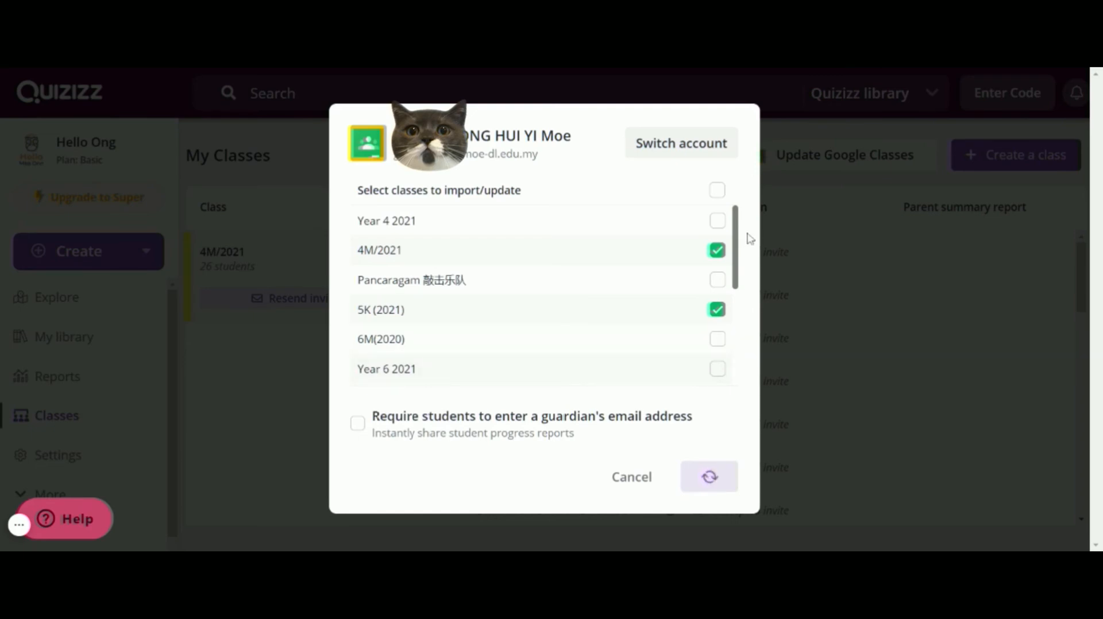
{"action": "left_click", "coordinate": [708, 477]}
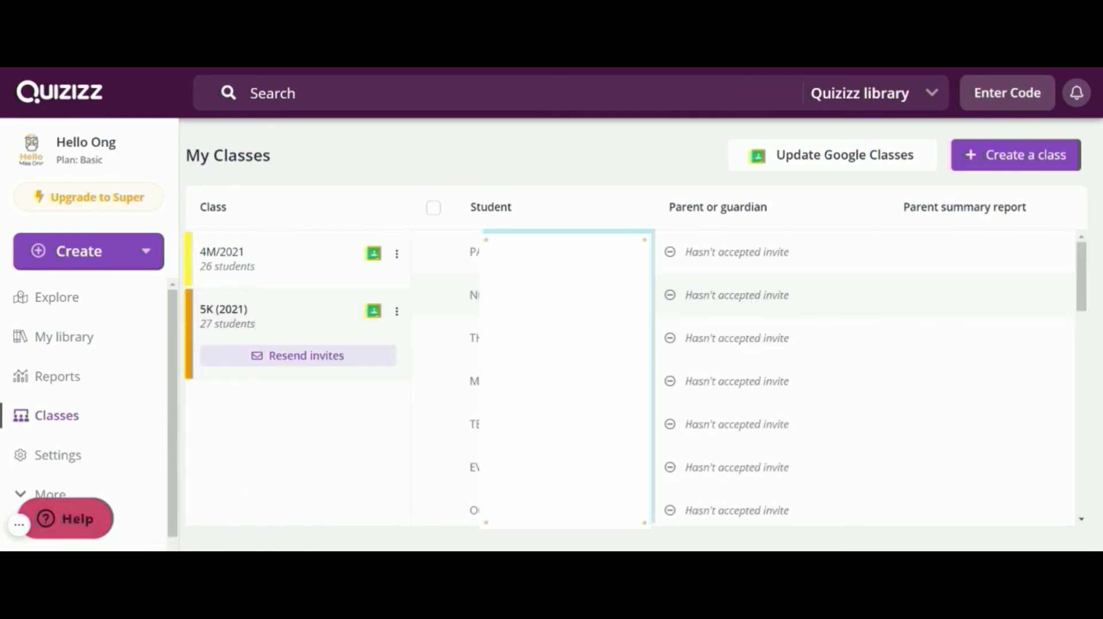
{"action": "mouse_move", "coordinate": [588, 167]}
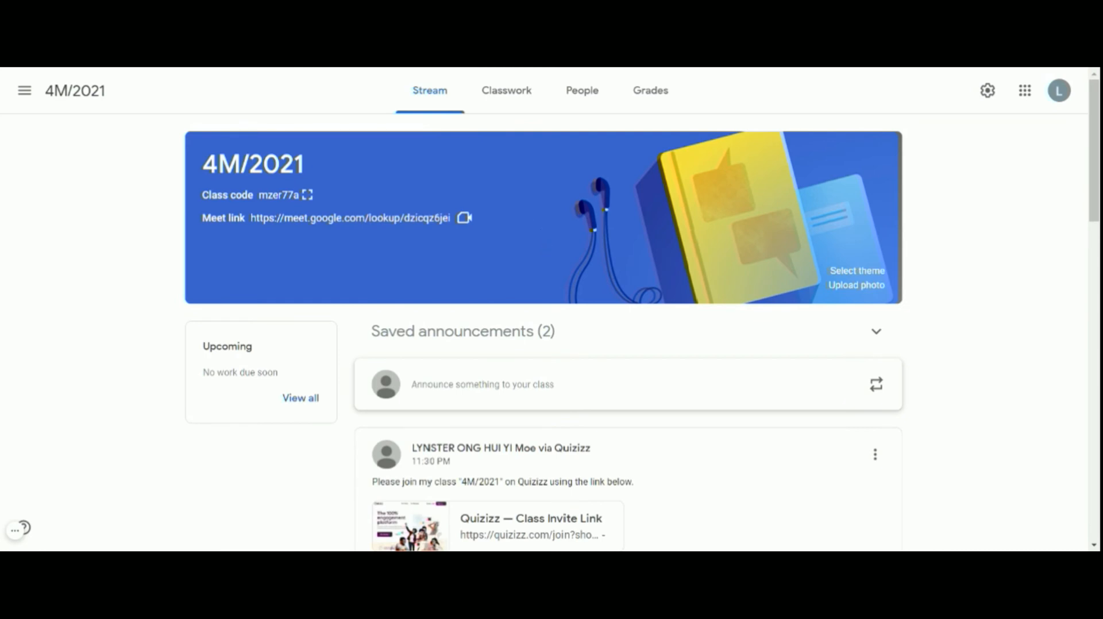
Open the Quizizz Class Invite Link card in the 4M/2021 stream
{"action": "scroll", "scroll_direction": "down", "scroll_amount": 3}
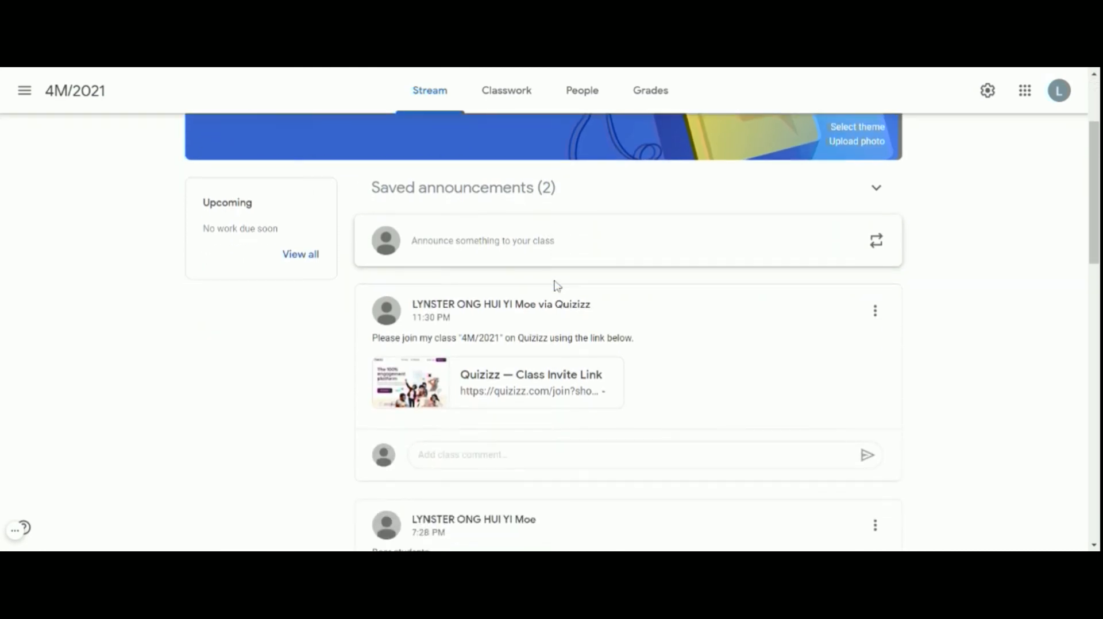
{"action": "scroll", "scroll_direction": "down", "scroll_amount": 3}
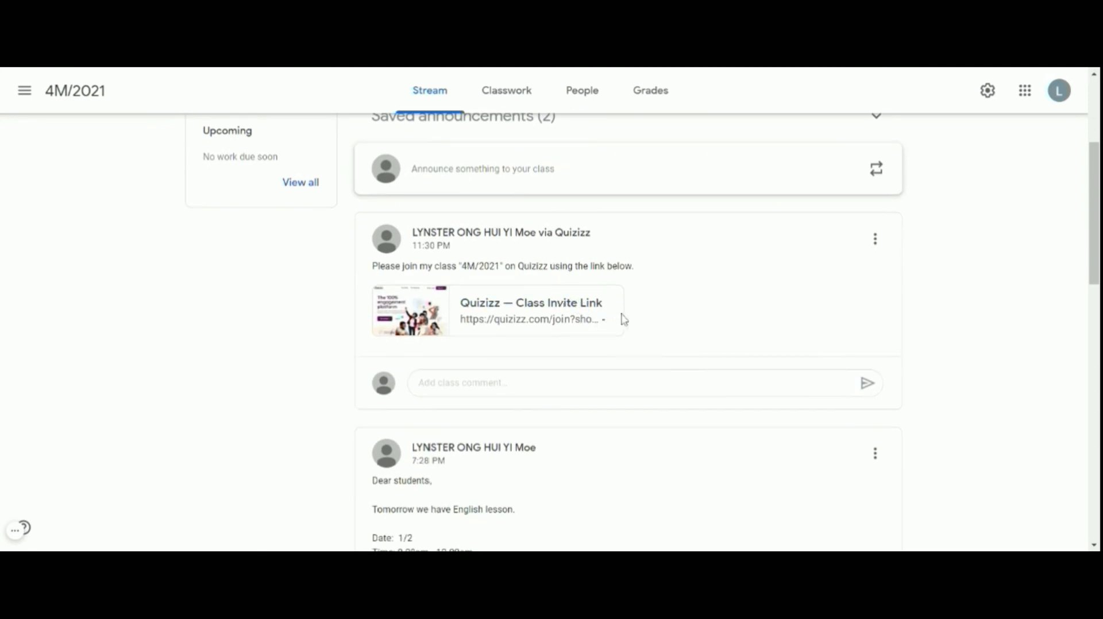
{"action": "mouse_move", "coordinate": [652, 278]}
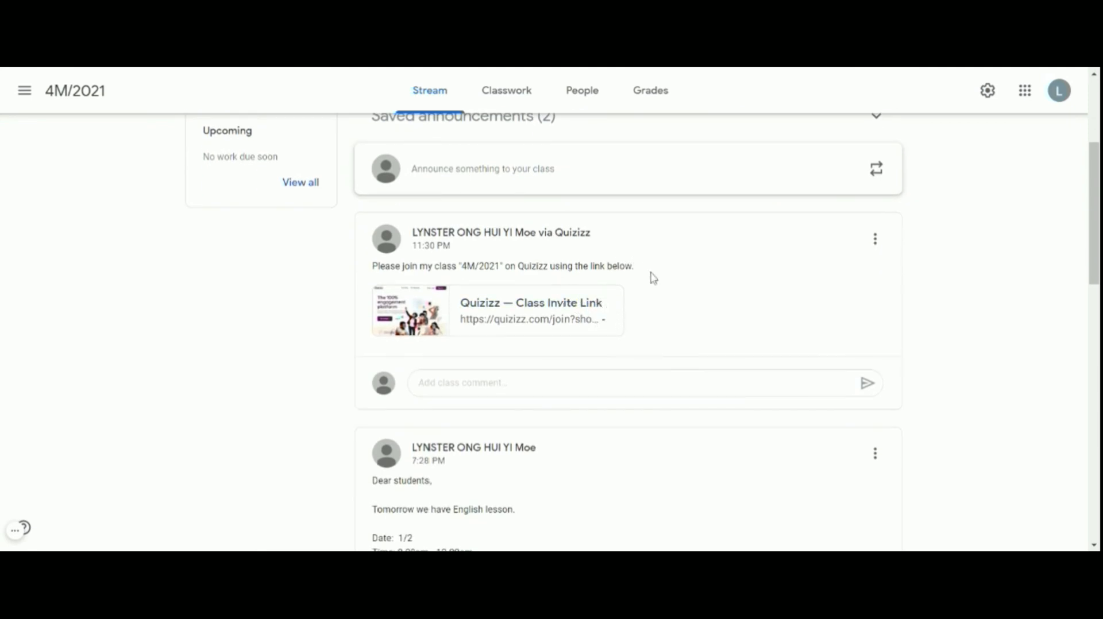
{"action": "mouse_move", "coordinate": [653, 293]}
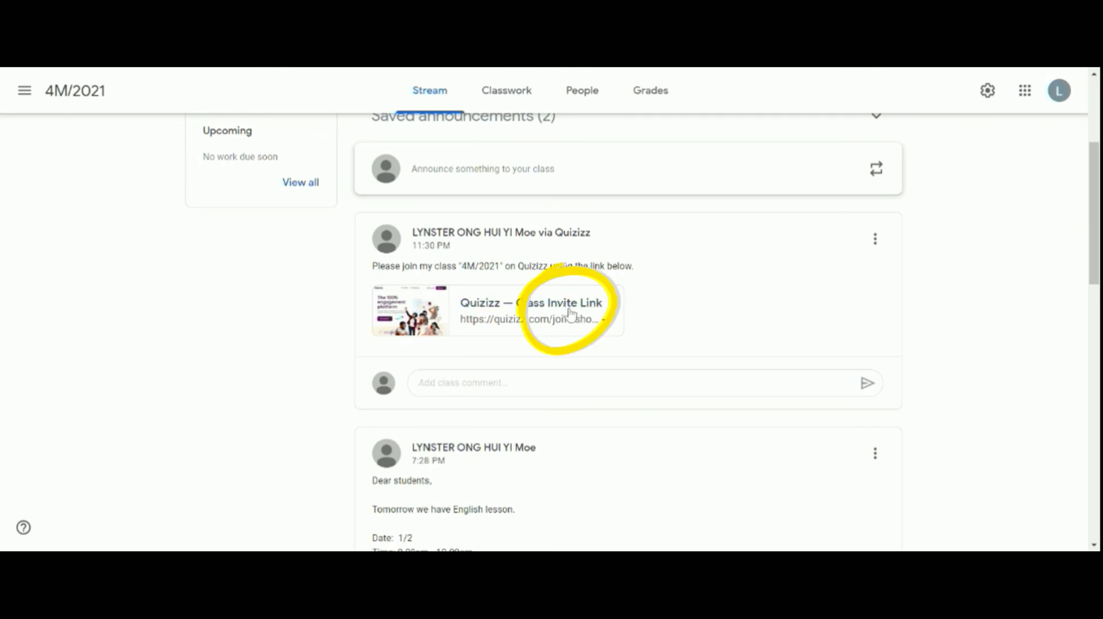
{"action": "left_click", "coordinate": [556, 303]}
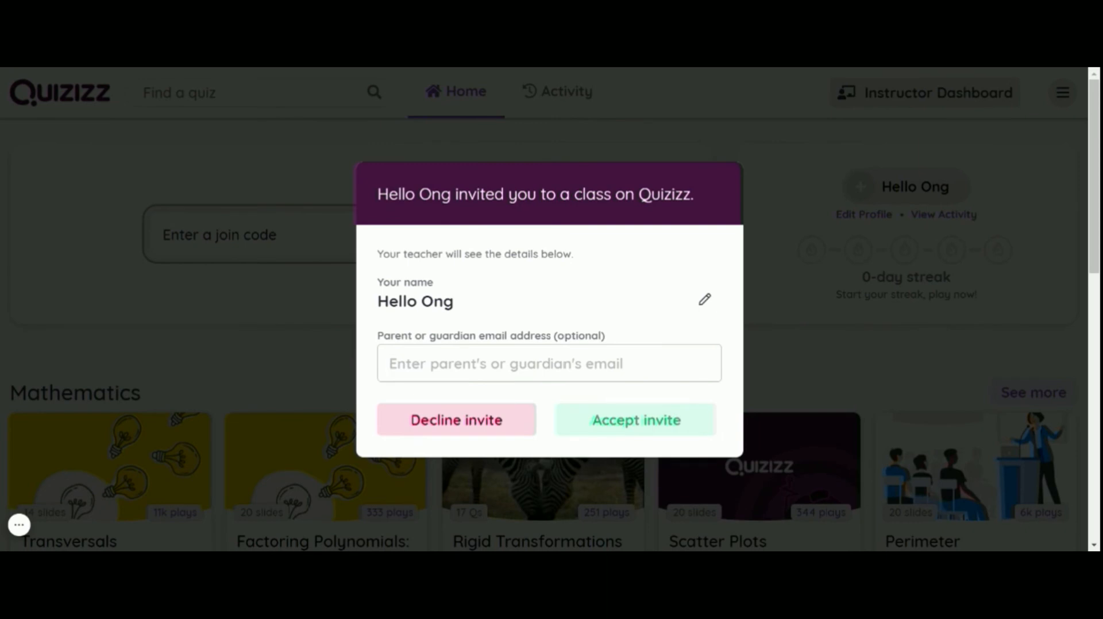
Accept the invitation to join Hello Ong's Quizizz class
{"action": "left_click", "coordinate": [632, 429]}
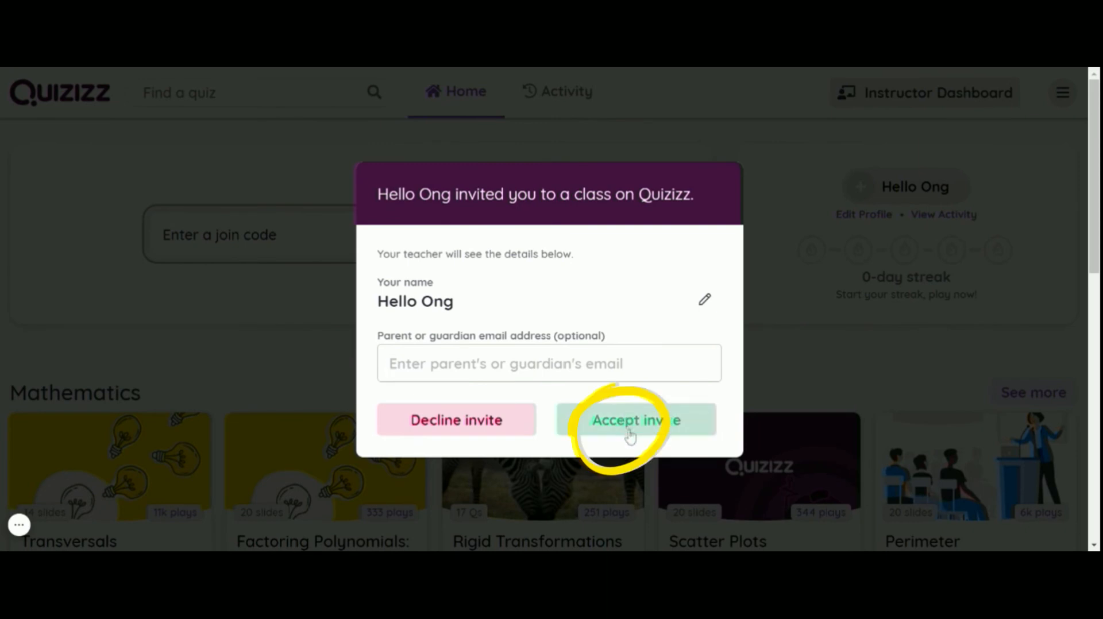
{"action": "left_click", "coordinate": [636, 421]}
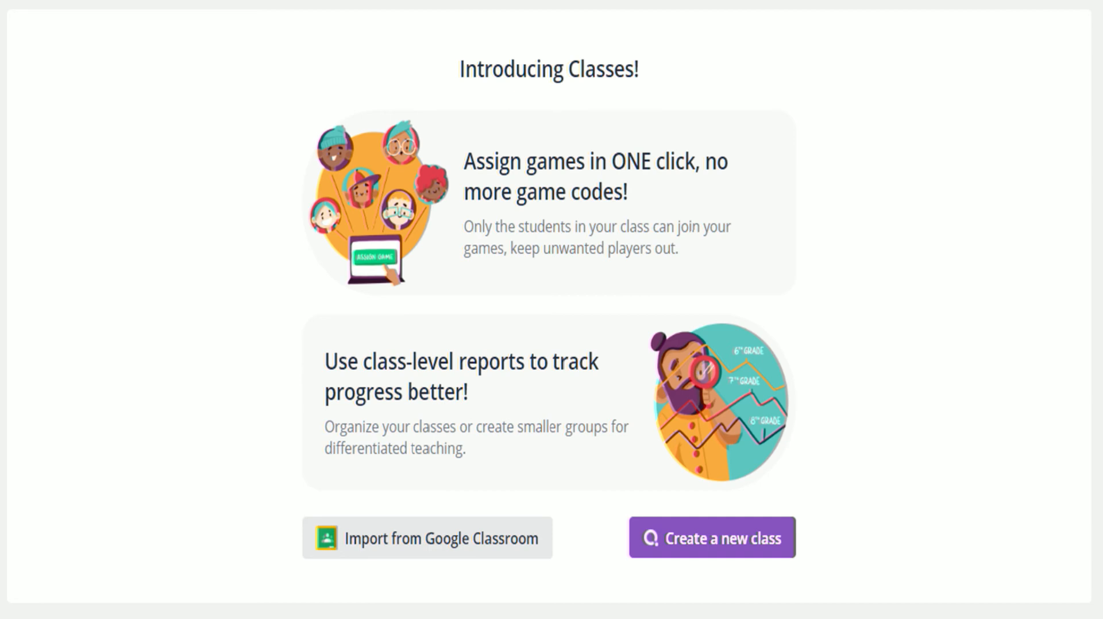